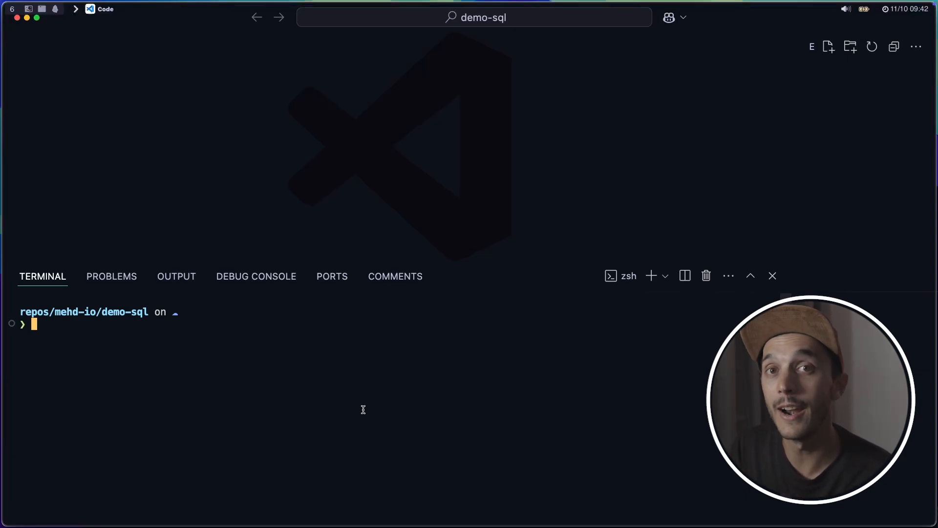
Create a new hello.sql file in the project and open it in the editor
{"action": "left_click", "coordinate": [828, 46]}
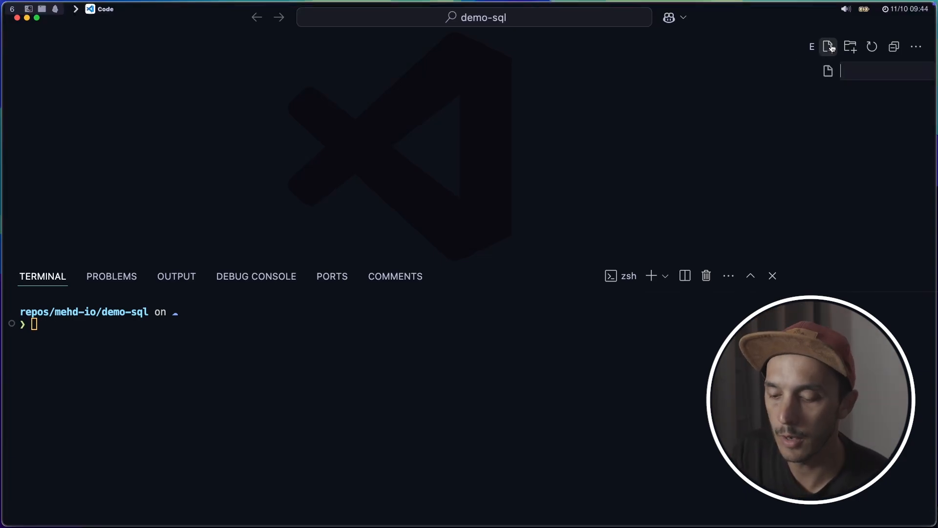
{"action": "type", "text": "hello."}
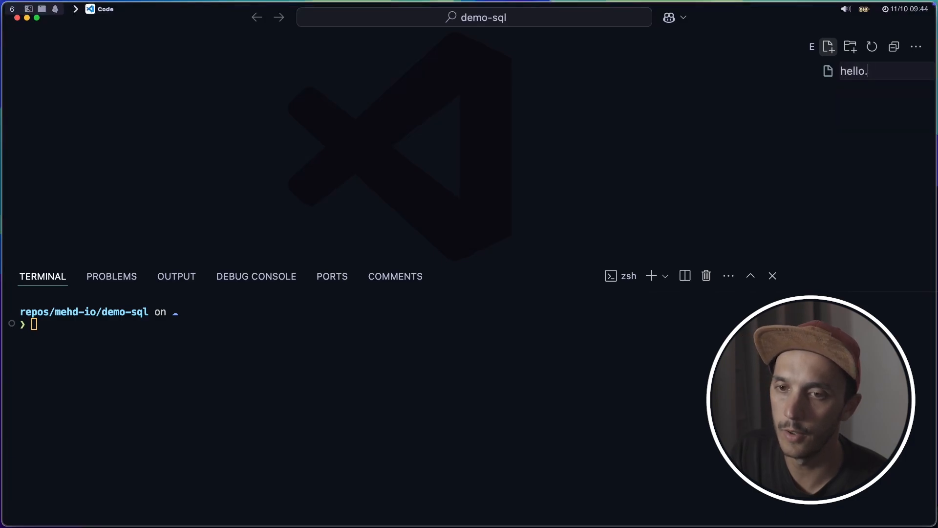
{"action": "key", "text": "Enter"}
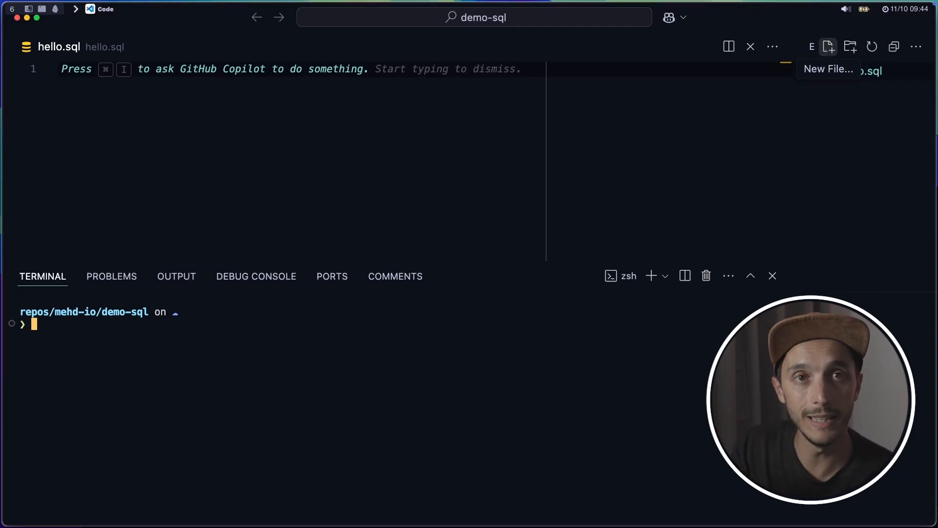
Launch a DuckDB in-memory session in the integrated terminal
{"action": "type", "text": "duck"}
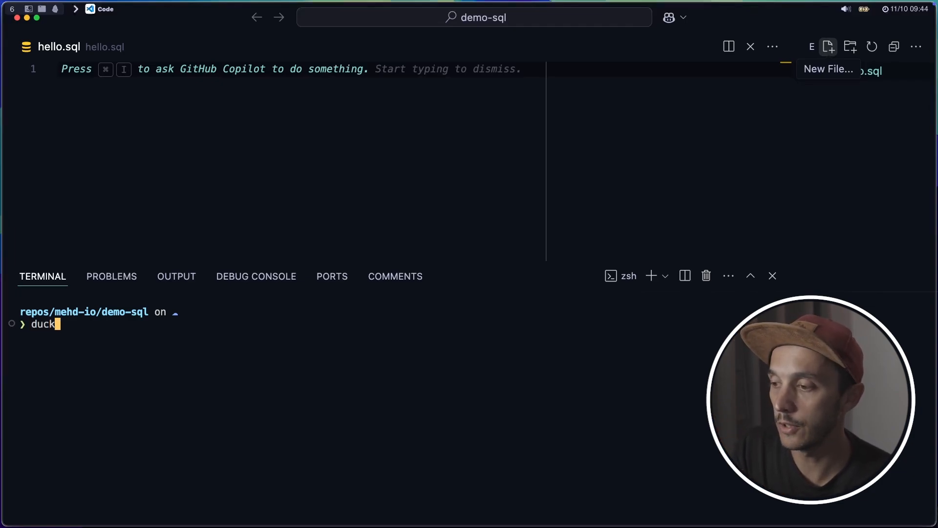
{"action": "key", "text": "Enter"}
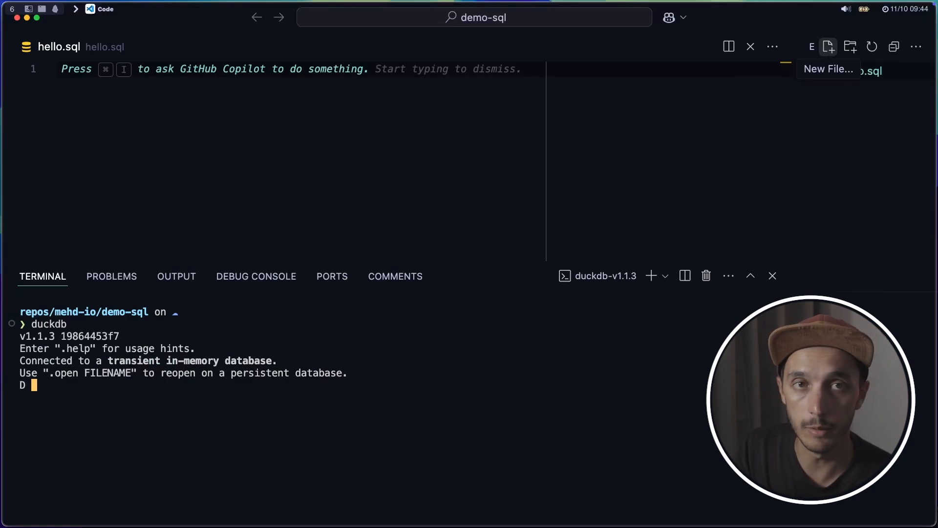
Ask Copilot inline chat to create a ducks table in DuckDB SQL syntax
{"action": "key", "text": "Cmd+I"}
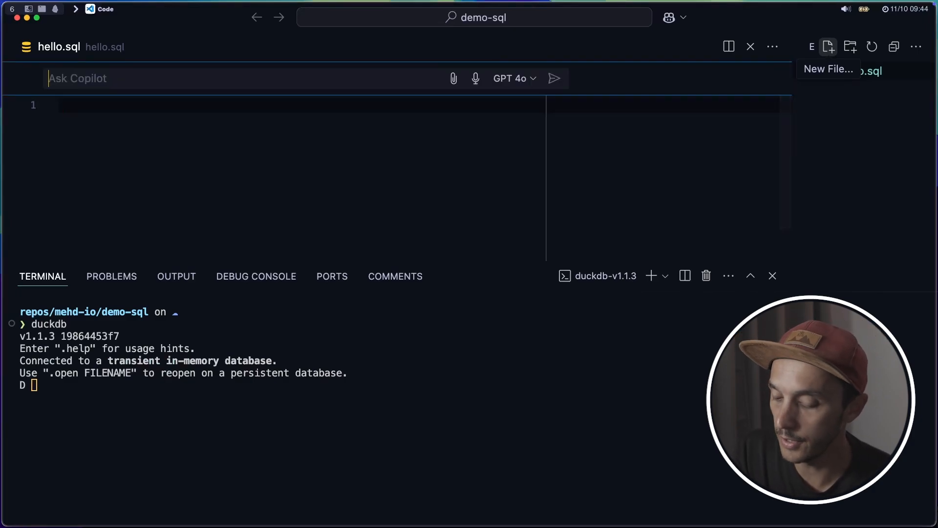
{"action": "type", "text": "create a duck ddl table using D"}
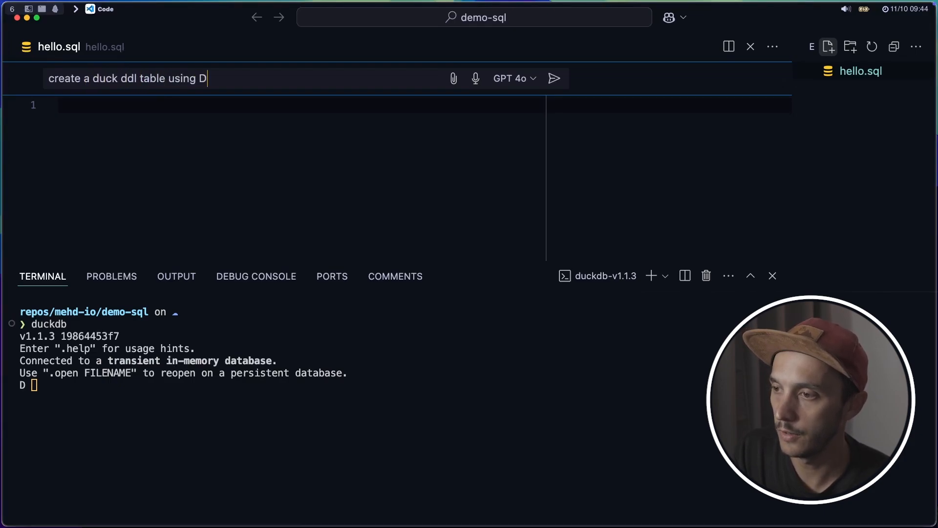
{"action": "type", "text": "uckDB SQL synt"}
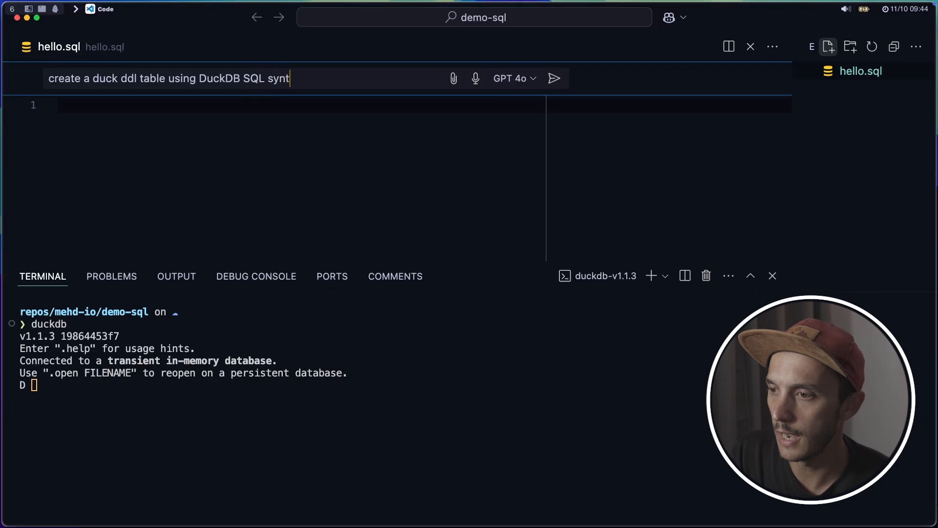
{"action": "left_click", "coordinate": [555, 79]}
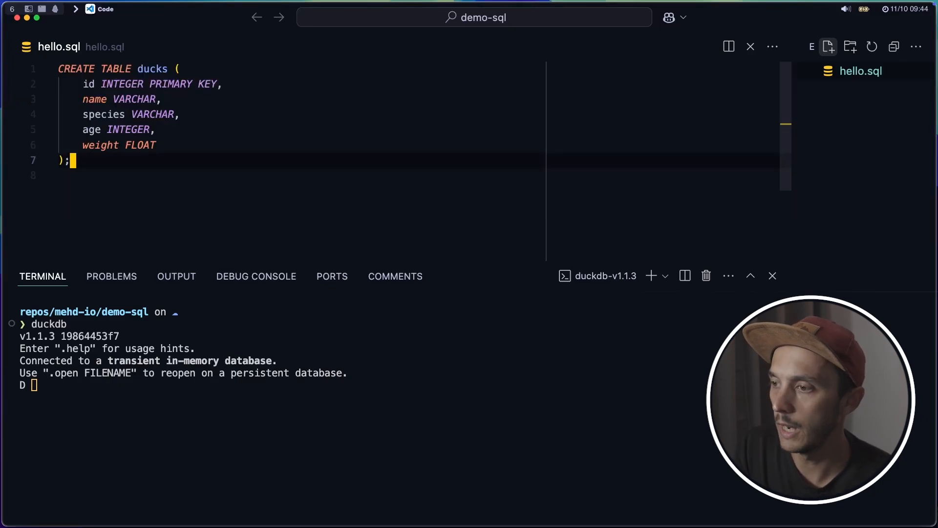
Accept the generated CREATE TABLE ducks definition into hello.sql
{"action": "key", "text": "cmd+a"}
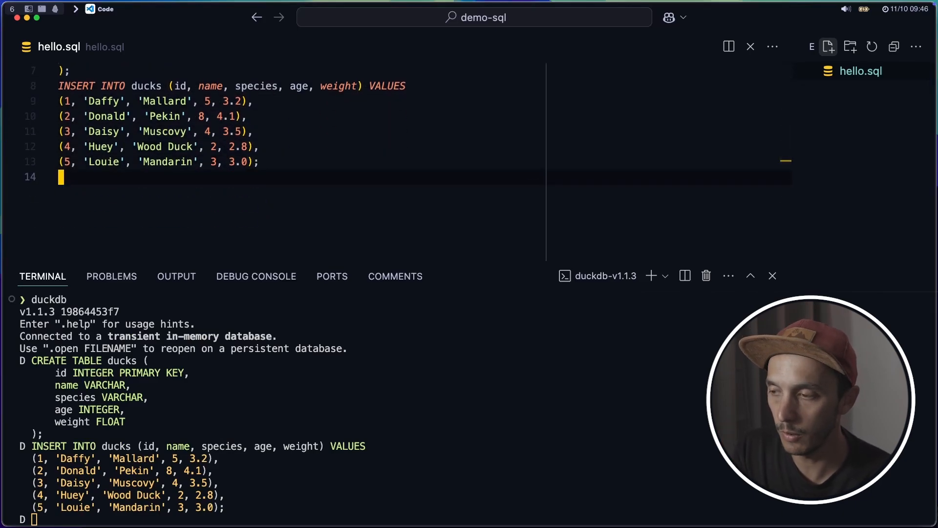
Add a FROM ducks; query to hello.sql and run it in DuckDB to show all five rows
{"action": "key", "text": "Enter"}
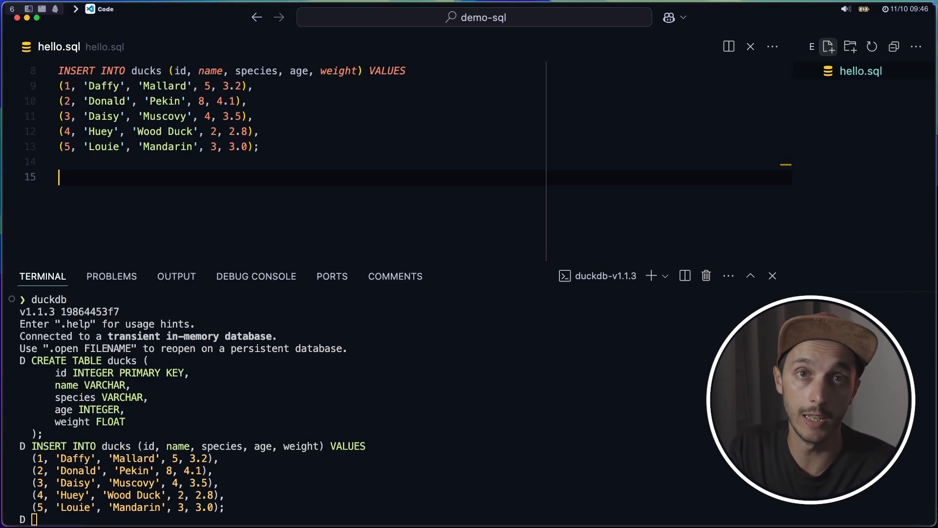
{"action": "type", "text": "FROM ducks;"}
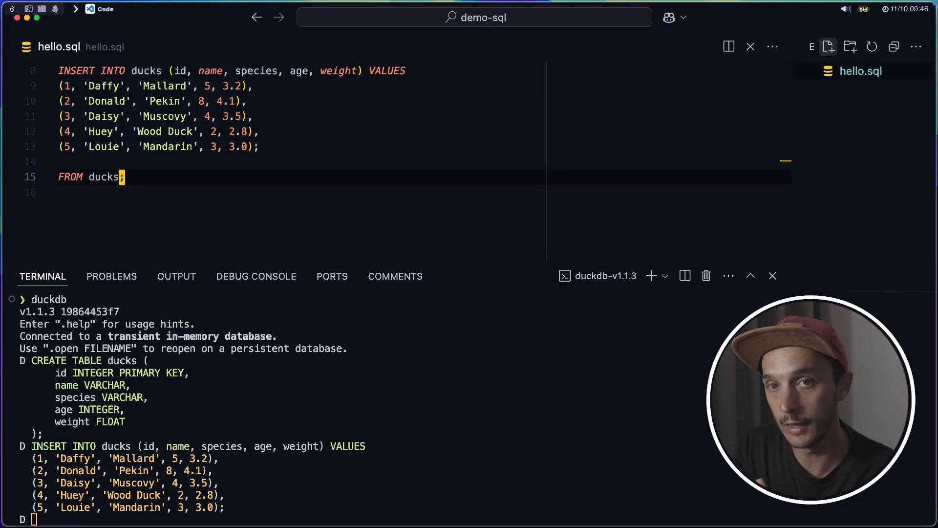
{"action": "key", "text": "Enter"}
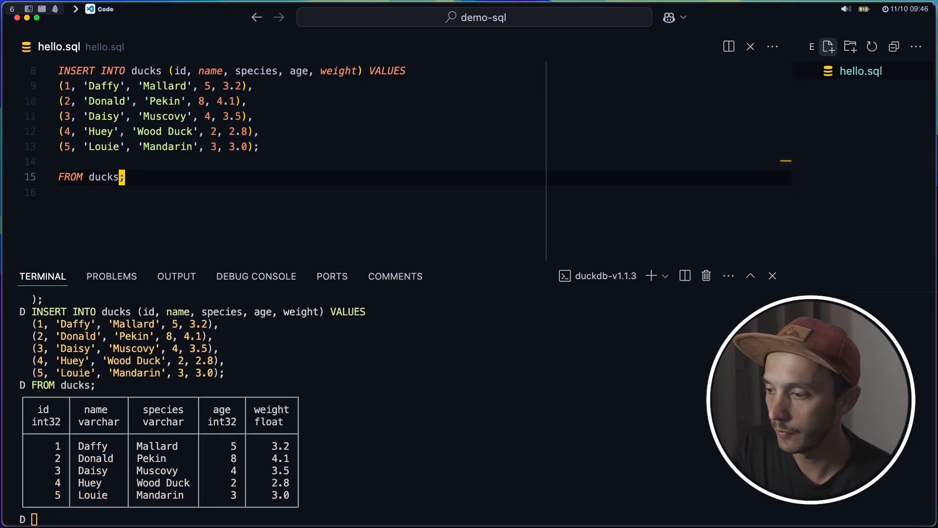